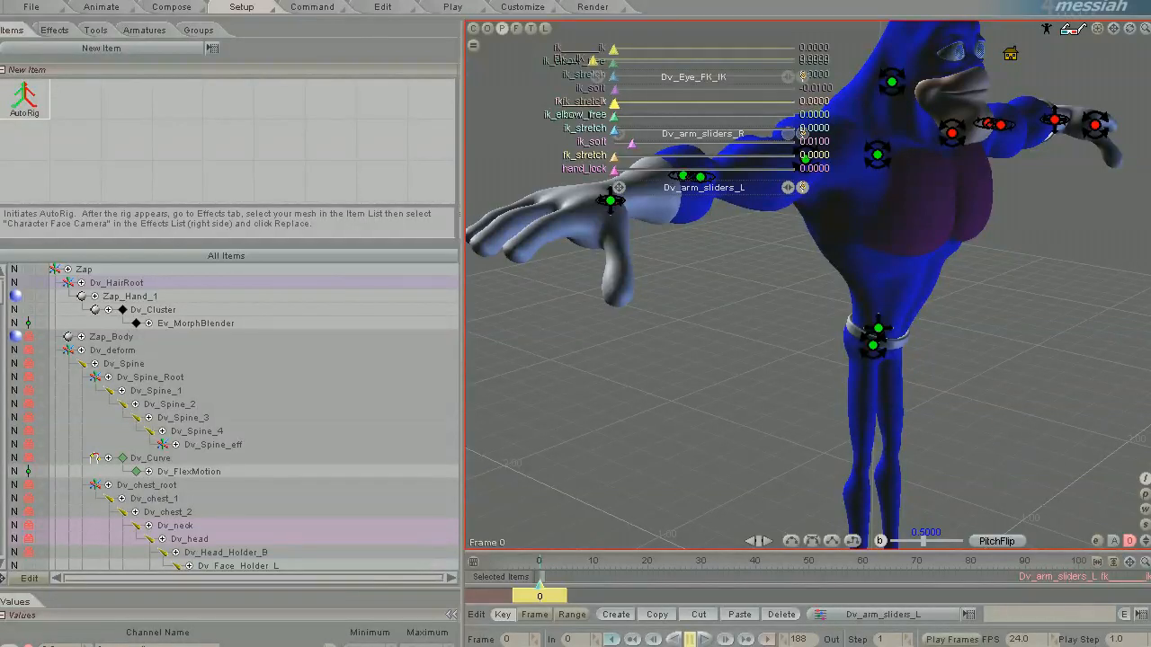
pyautogui.moveTo(403, 638)
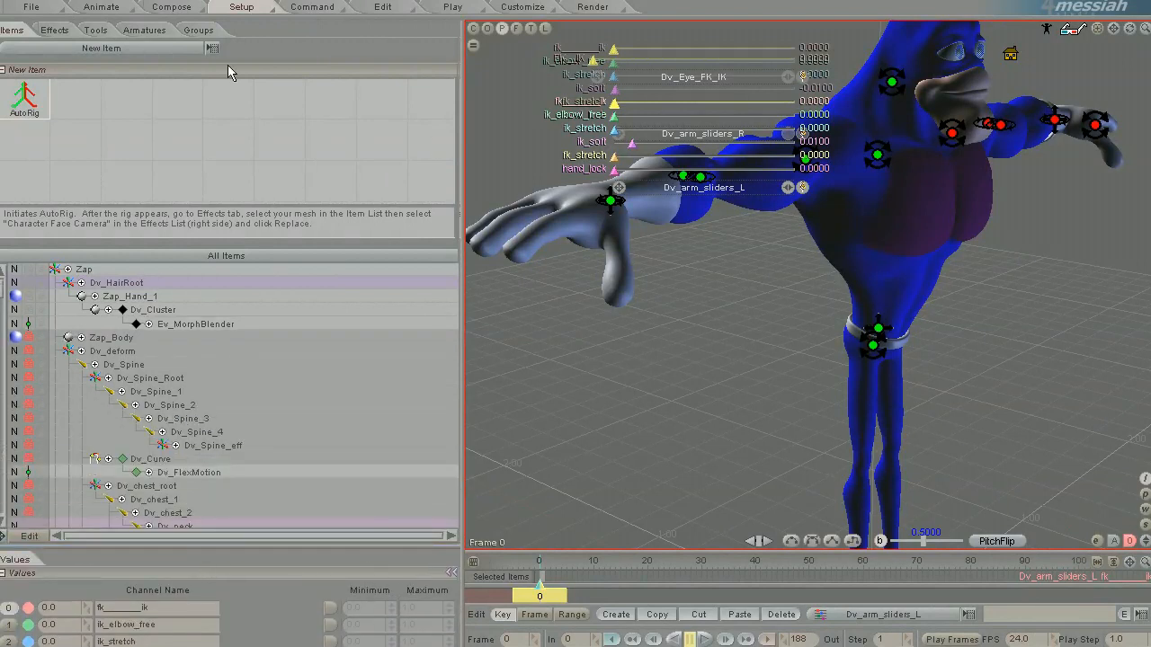
pyautogui.moveTo(576, 375)
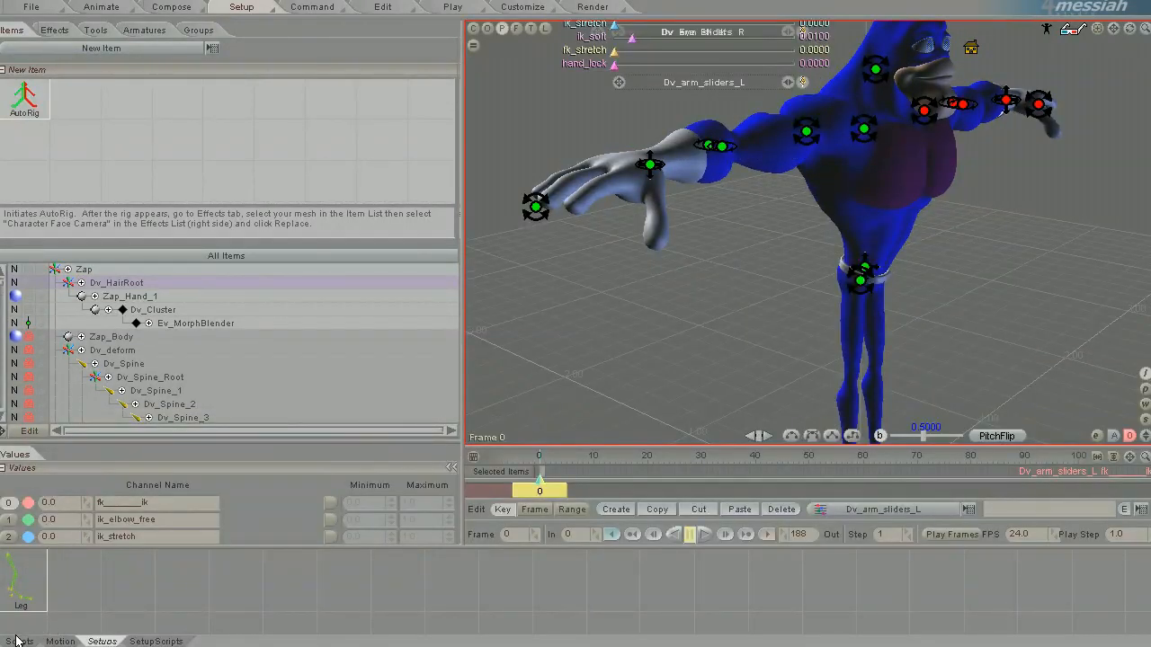
# Switch the shelf to the Scripts collection to reach the findweightlessbones script
pyautogui.click(18, 642)
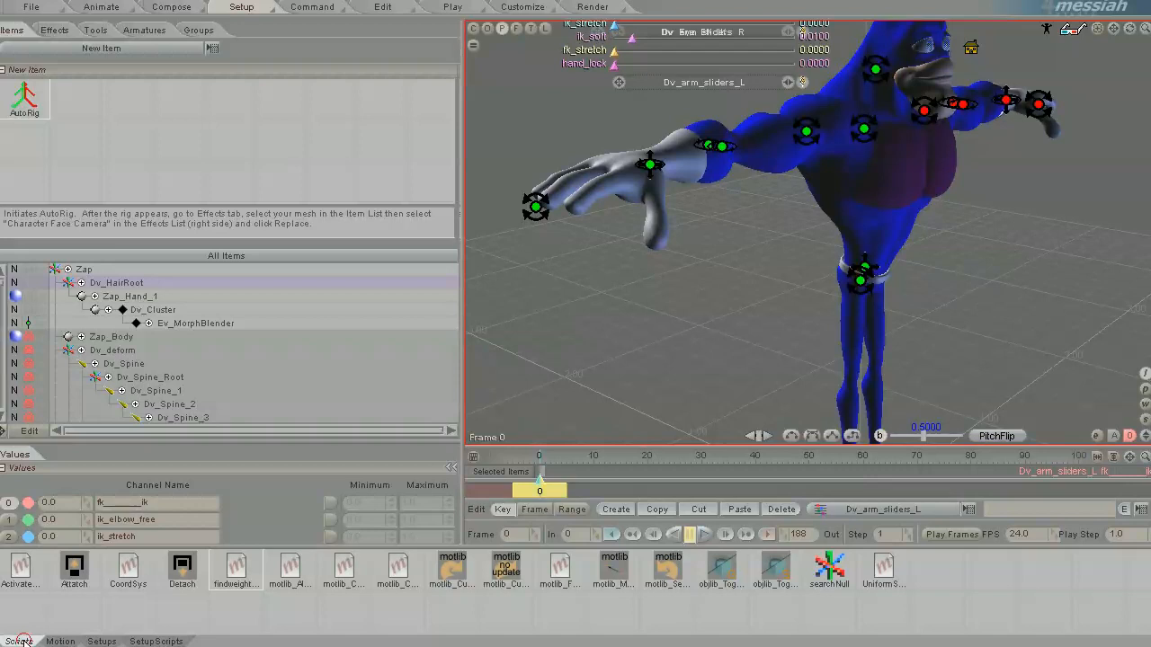
pyautogui.moveTo(236, 571)
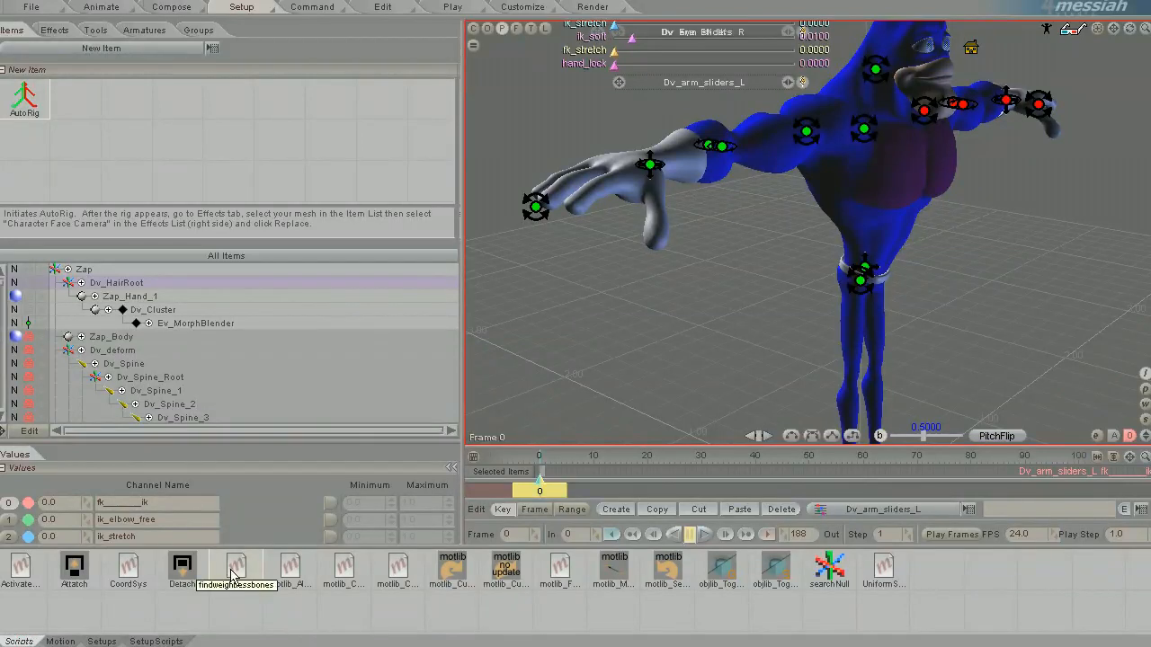
pyautogui.moveTo(236, 572)
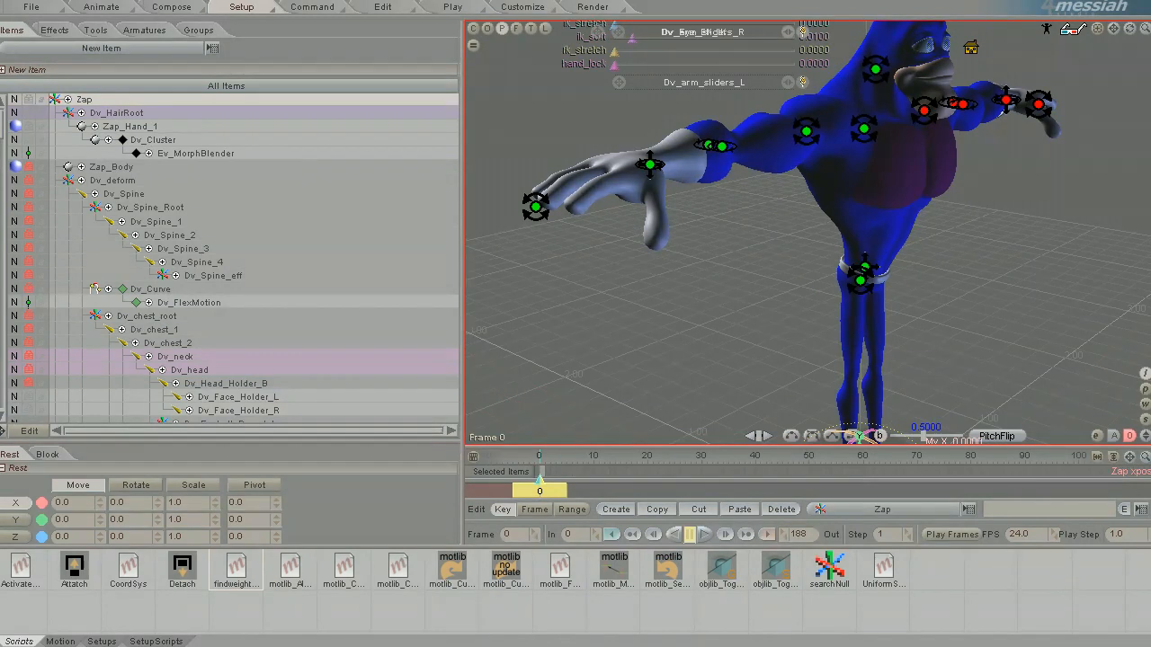
# Pick Dv_Spine_3 from the All Items bone hierarchy
pyautogui.click(183, 248)
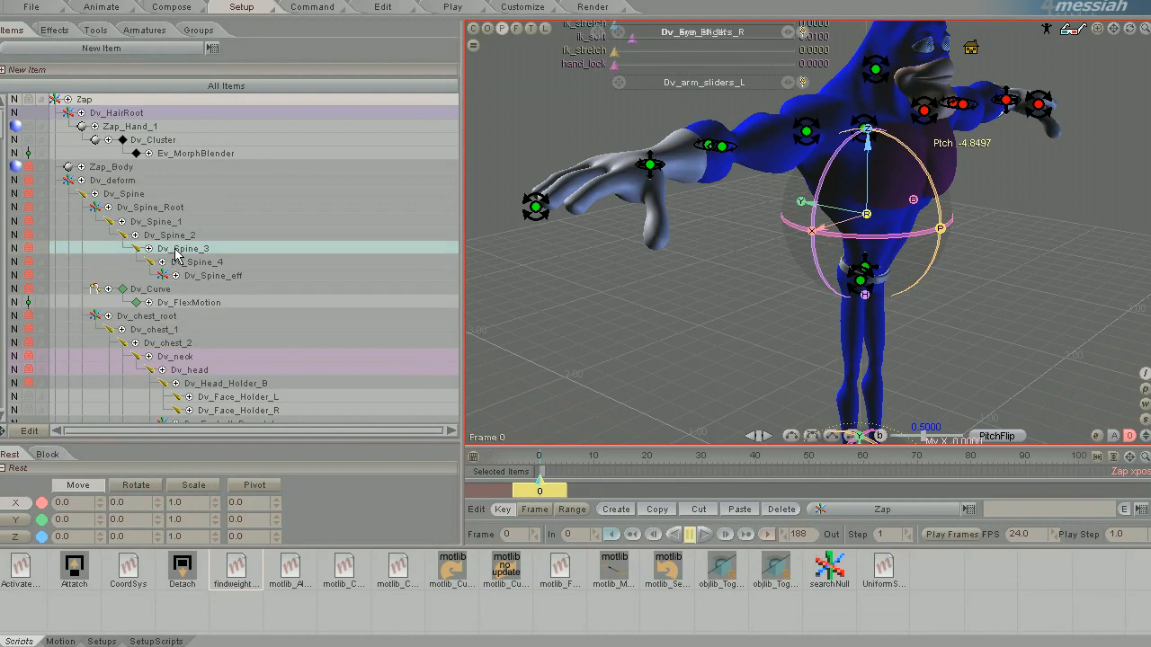
# Set the Bone tab's Weight dropdown to Dv_Body
pyautogui.click(354, 485)
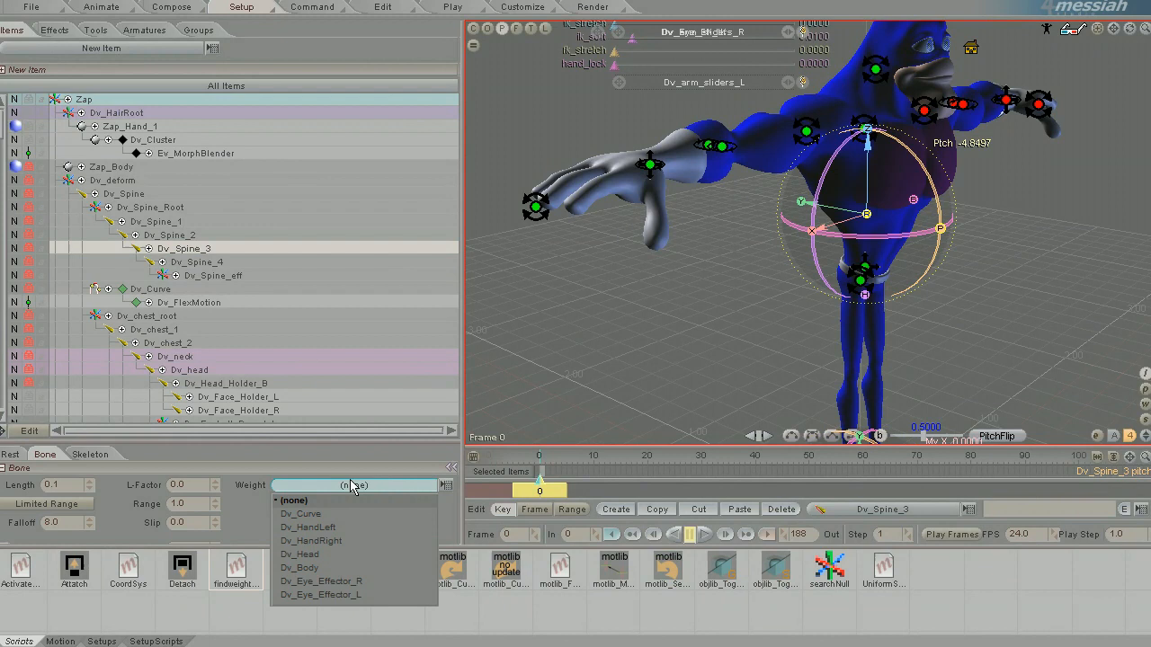
pyautogui.moveTo(299, 567)
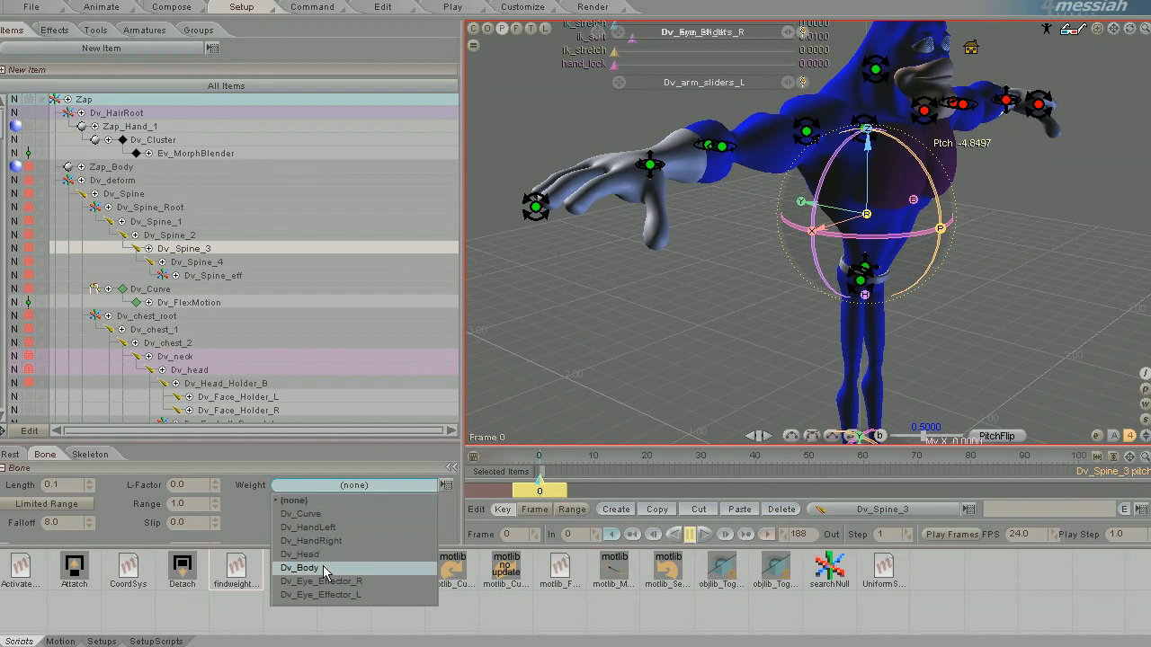
pyautogui.click(301, 567)
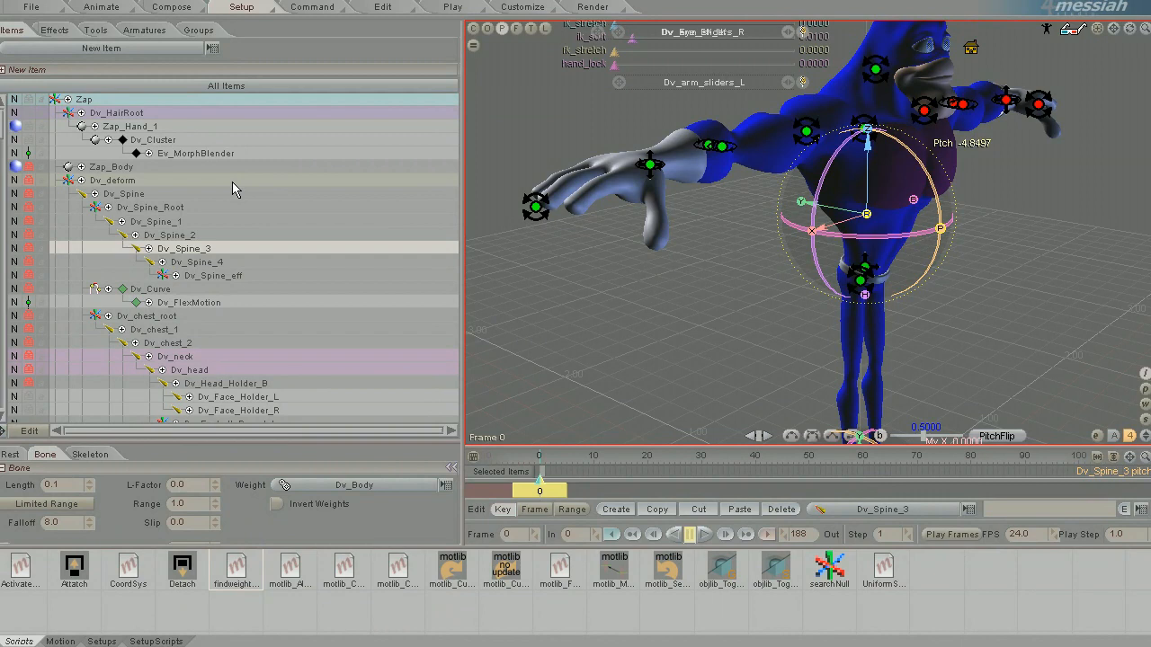
pyautogui.moveTo(259, 364)
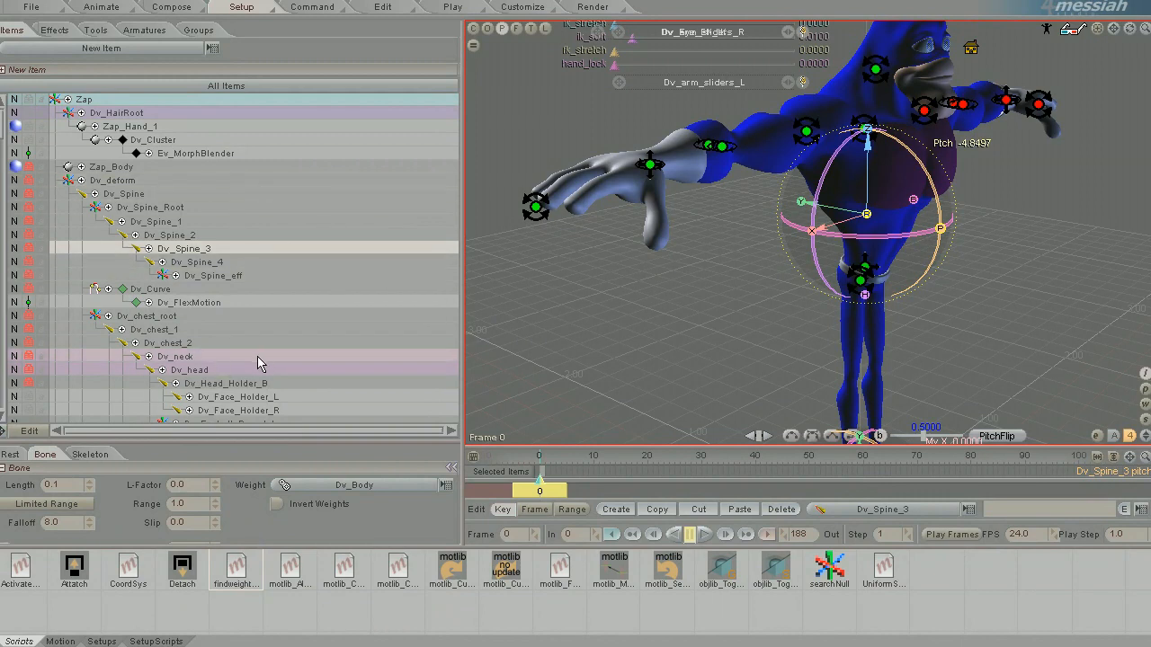